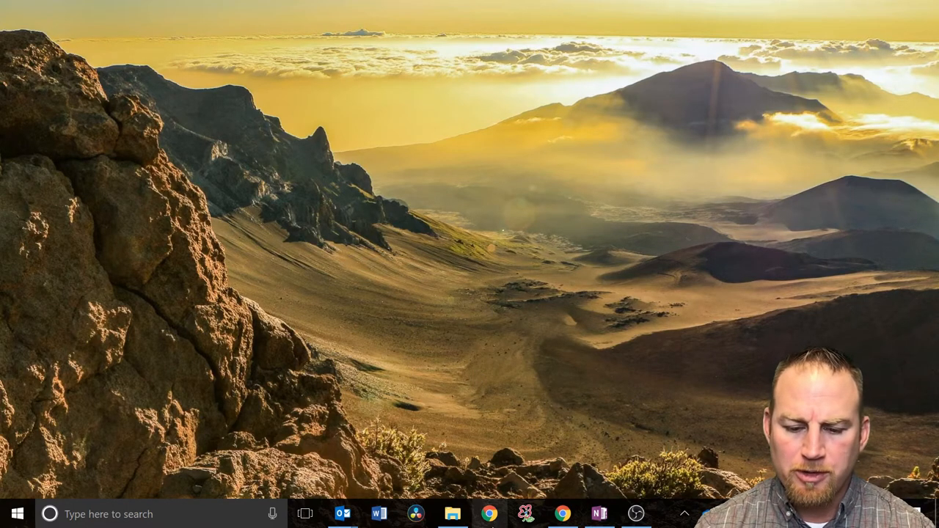
Launch Chrome and start entering 'dri' in the address bar to reach Google Drive
{"action": "left_click", "coordinate": [490, 514]}
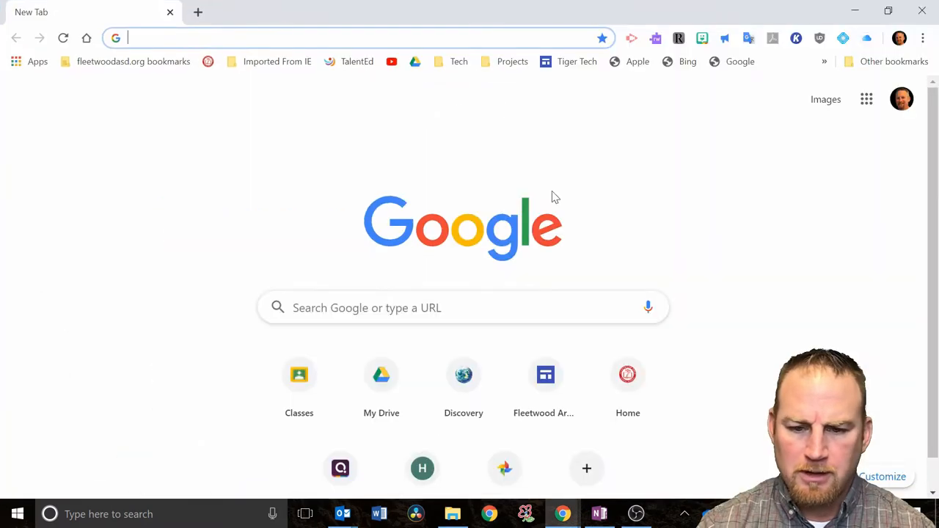
{"action": "mouse_move", "coordinate": [347, 97]}
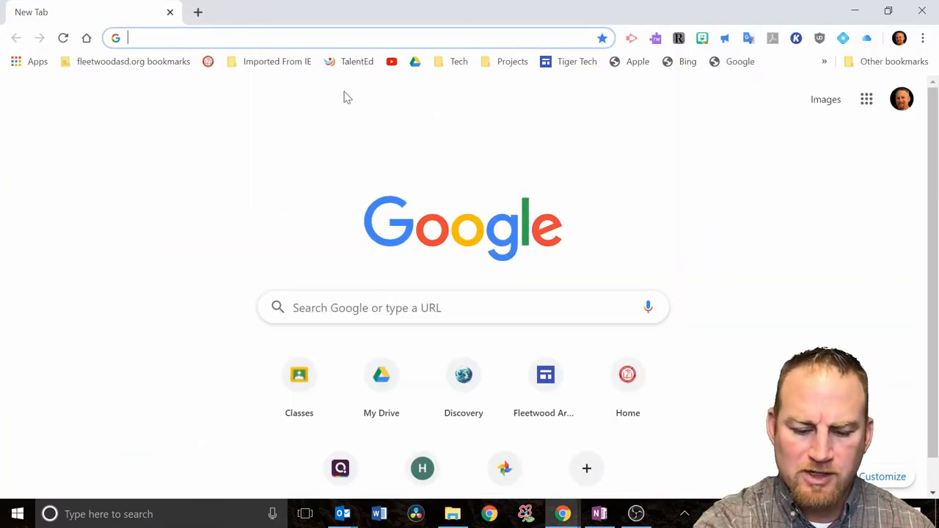
{"action": "type", "text": "dri"}
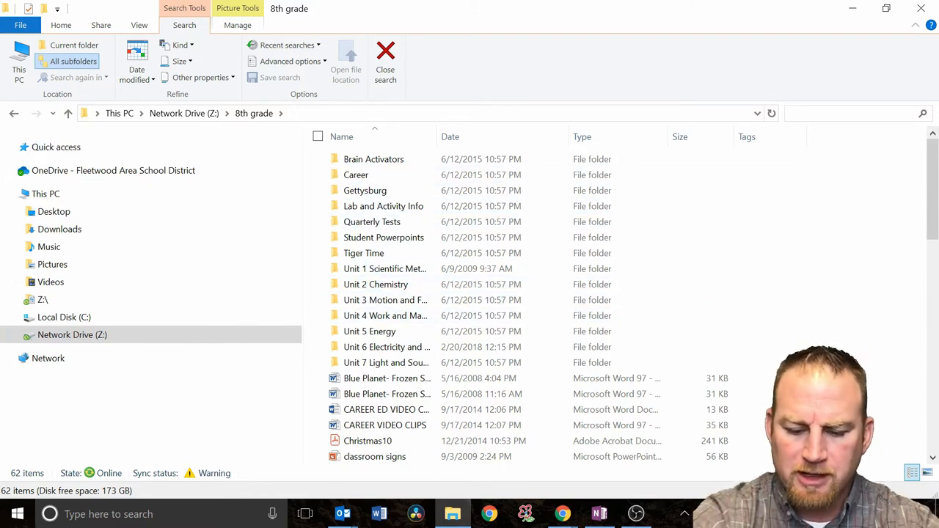
Search the 8th grade folder for 'powerpo' to find PowerPoint files
{"action": "type", "text": "powerpo"}
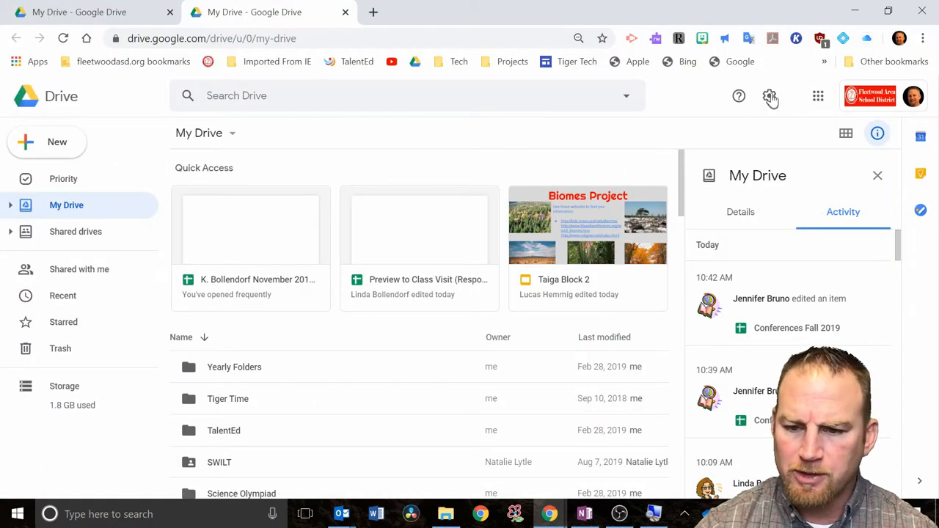
{"action": "mouse_move", "coordinate": [769, 97]}
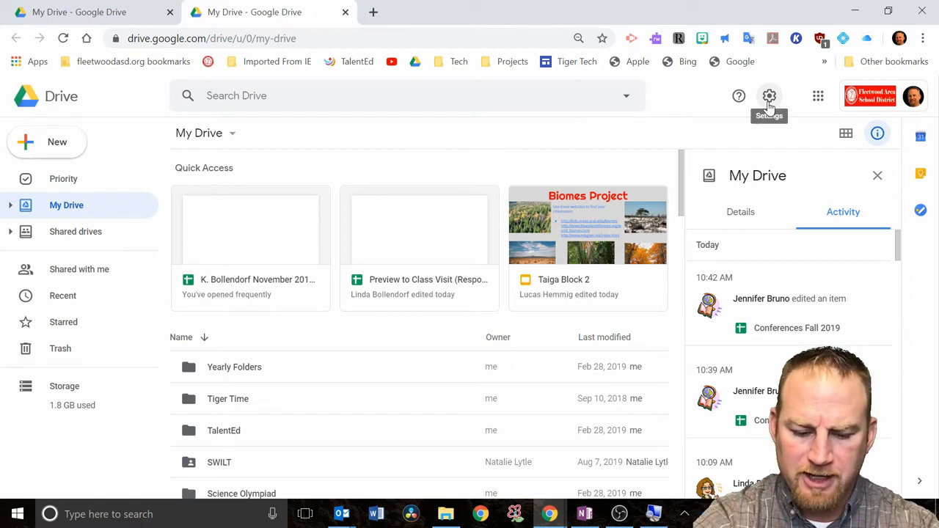
Enable 'Convert uploaded files to Google Docs editor format' in Drive settings and save with Done
{"action": "left_click", "coordinate": [769, 96]}
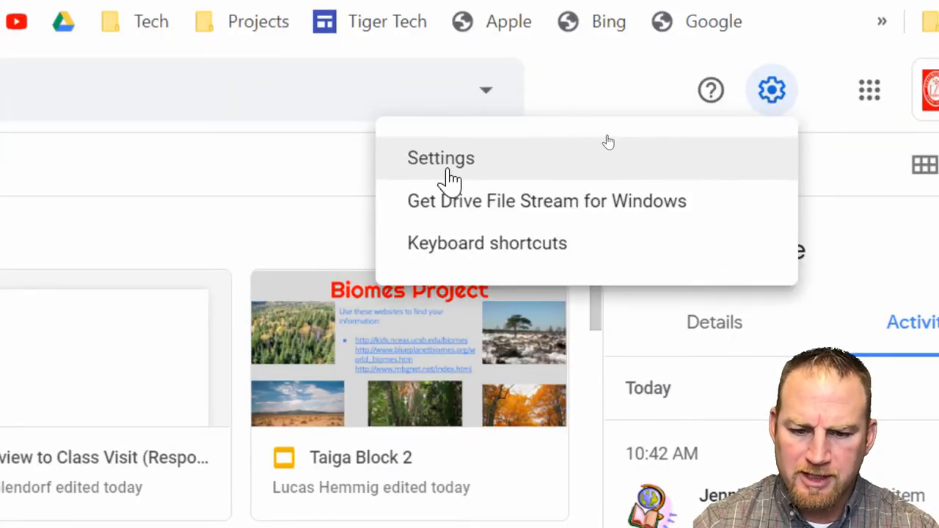
{"action": "left_click", "coordinate": [440, 158]}
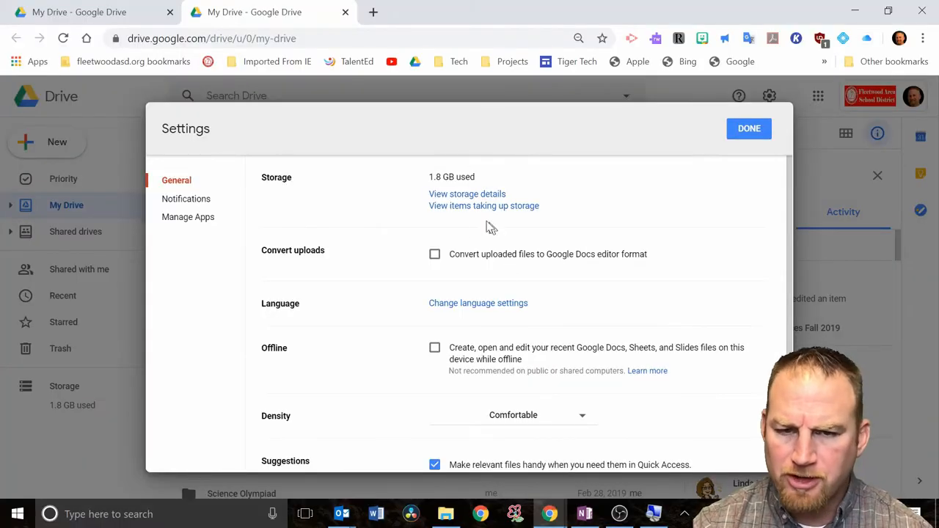
{"action": "mouse_move", "coordinate": [273, 267]}
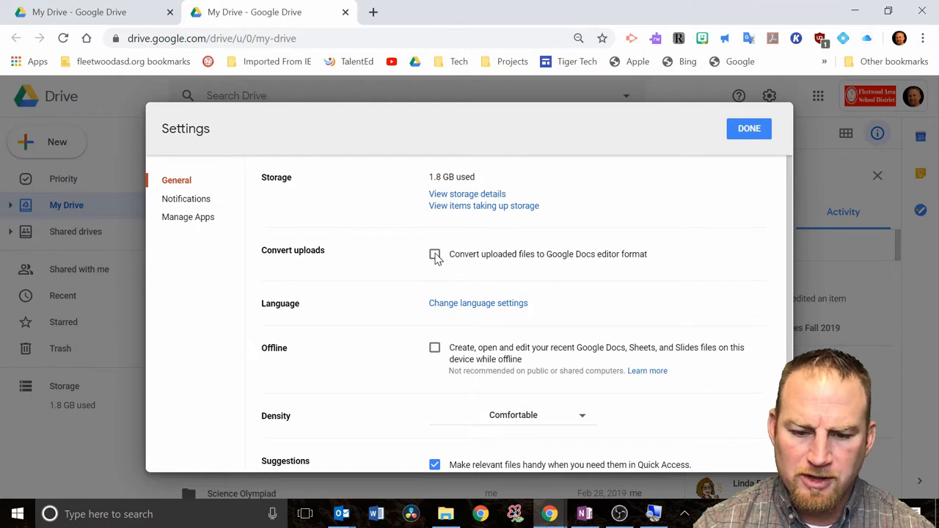
{"action": "left_click", "coordinate": [434, 254]}
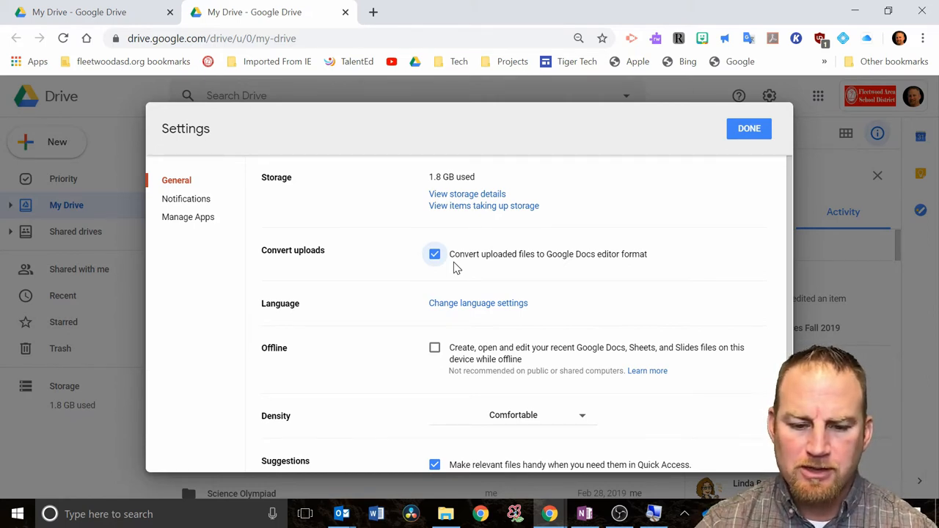
{"action": "left_click", "coordinate": [748, 130]}
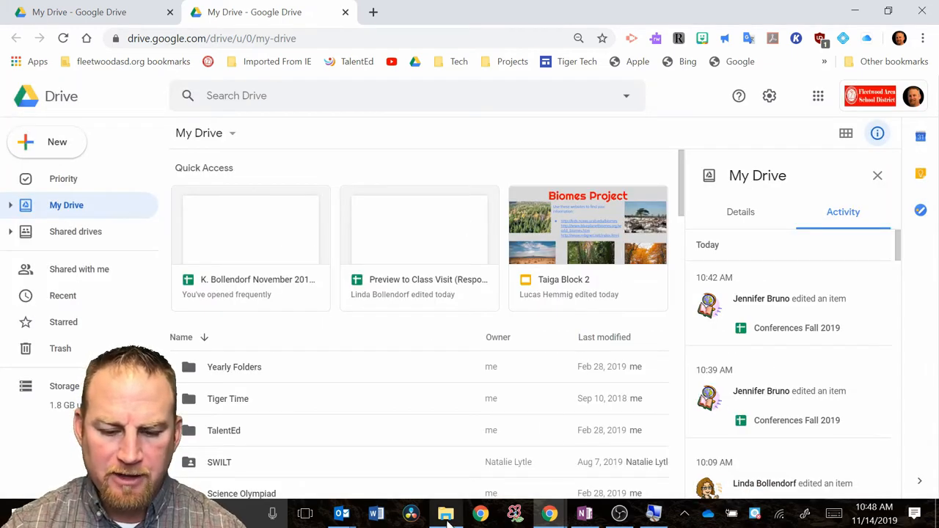
Drag Intro to Measurement.ppt from File Explorer and drop it onto My Drive to upload
{"action": "left_click", "coordinate": [446, 513]}
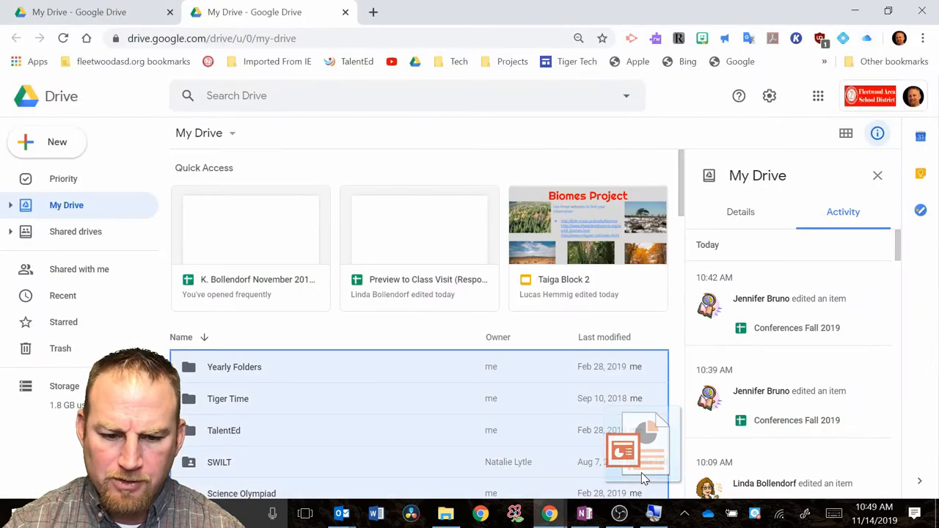
{"action": "left_click_drag", "start_coordinate": [638, 447], "coordinate": [349, 293]}
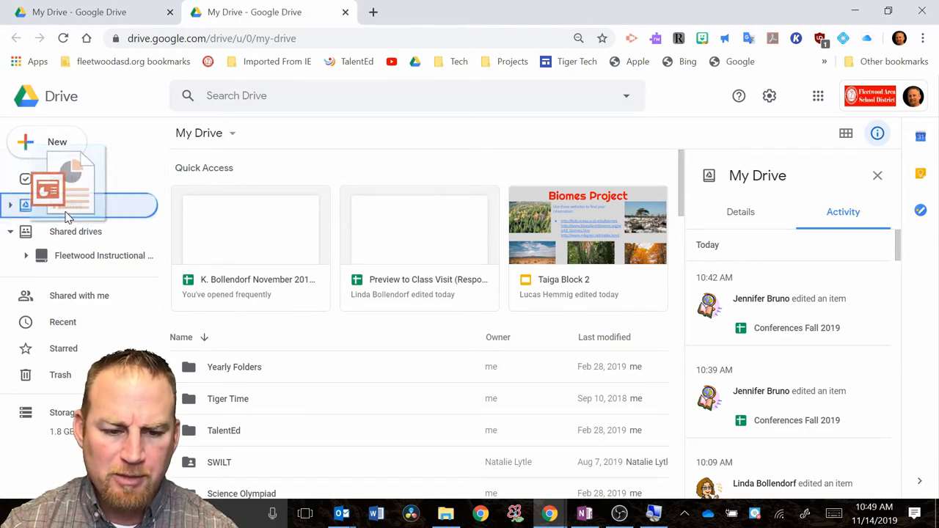
{"action": "left_click", "coordinate": [66, 206]}
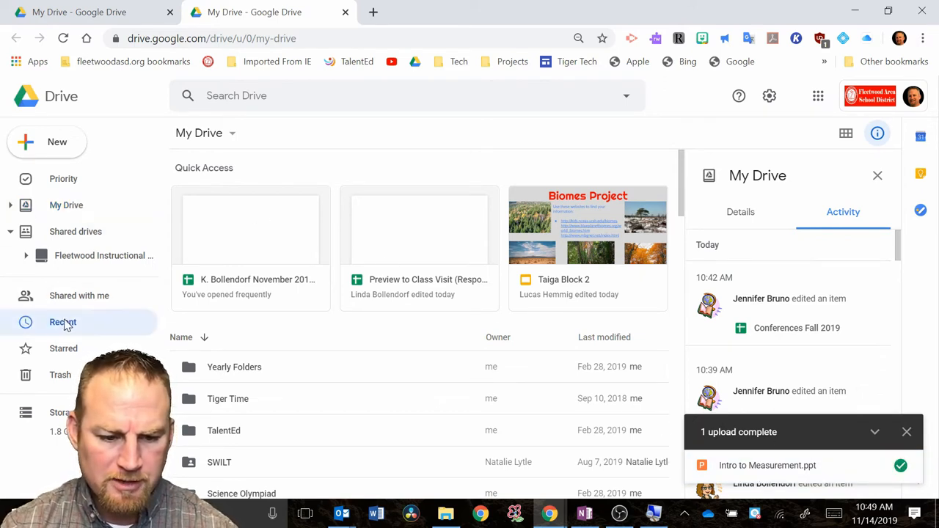
Show the Recent list, where Intro to Measurement appears as a converted Slides file
{"action": "left_click", "coordinate": [62, 323]}
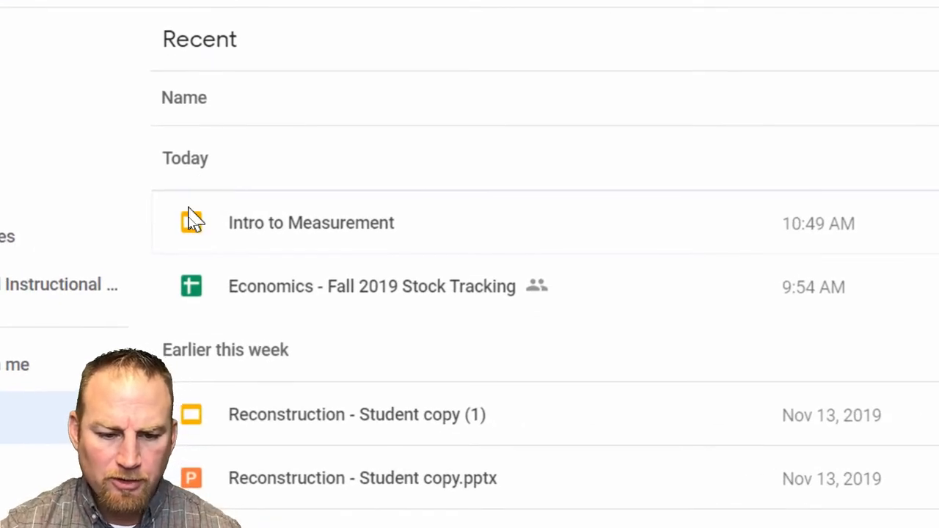
{"action": "mouse_move", "coordinate": [252, 246]}
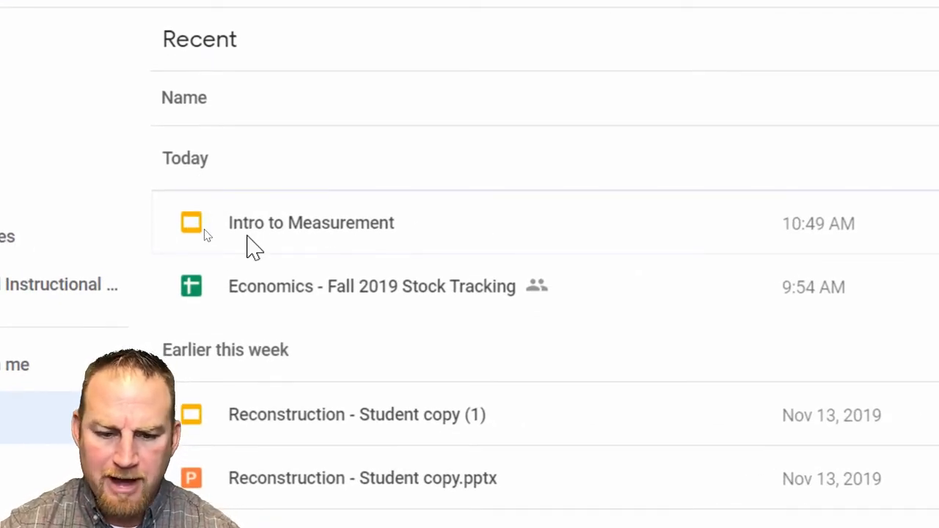
{"action": "mouse_move", "coordinate": [468, 262]}
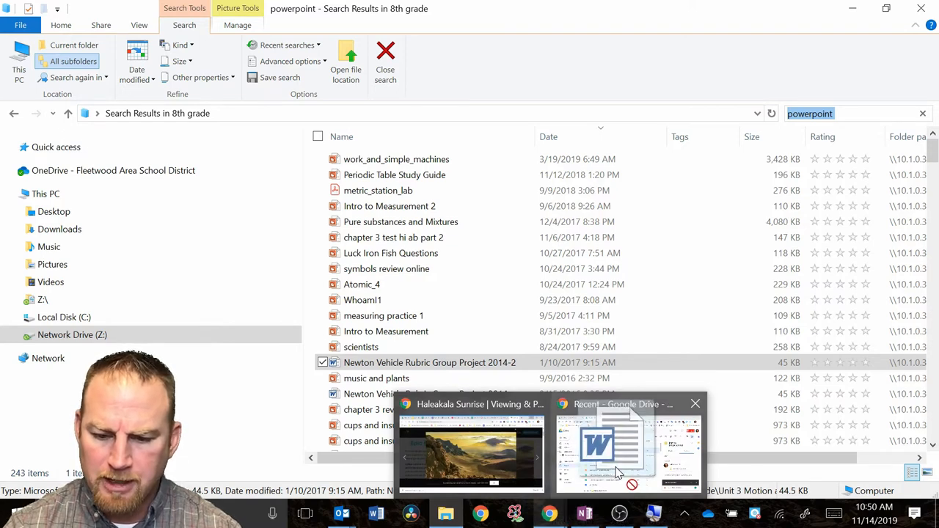
Select the Newton Vehicle Rubric Group Project Word file to drag into Drive
{"action": "left_click", "coordinate": [628, 447]}
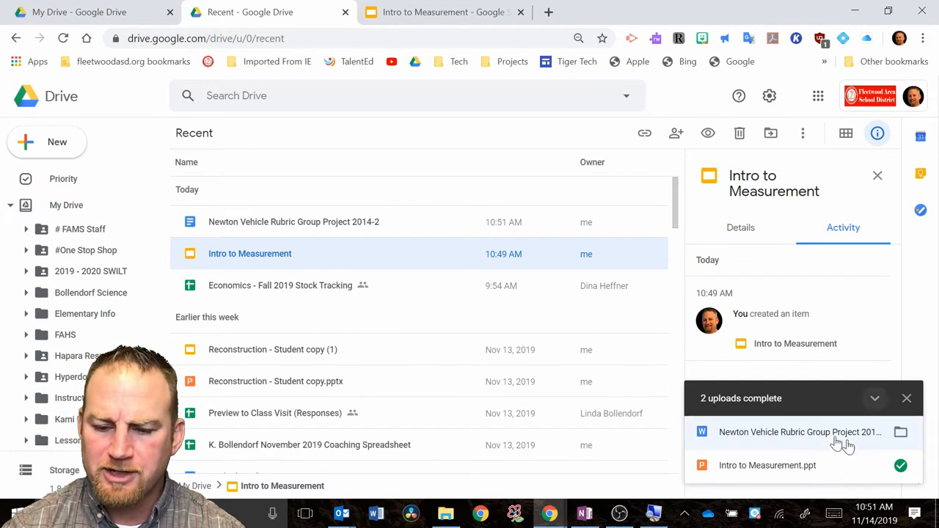
{"action": "mouse_move", "coordinate": [873, 428]}
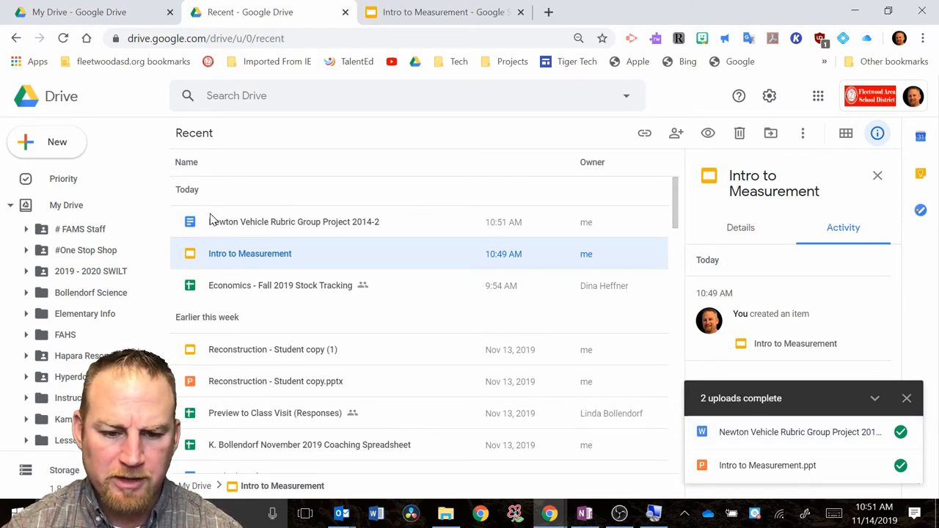
{"action": "mouse_move", "coordinate": [242, 226]}
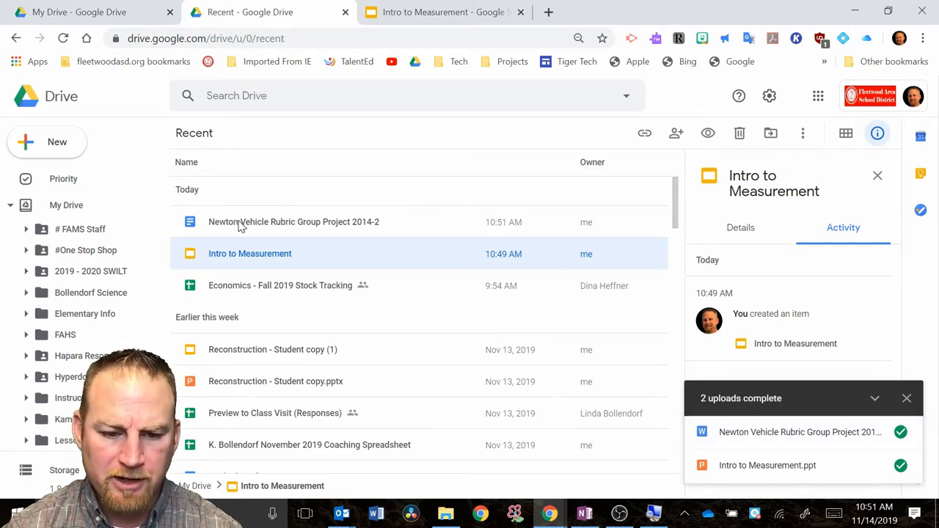
Open Newton Vehicle Rubric Group Project 2014-2 as an editable Google Doc
{"action": "left_click", "coordinate": [294, 221]}
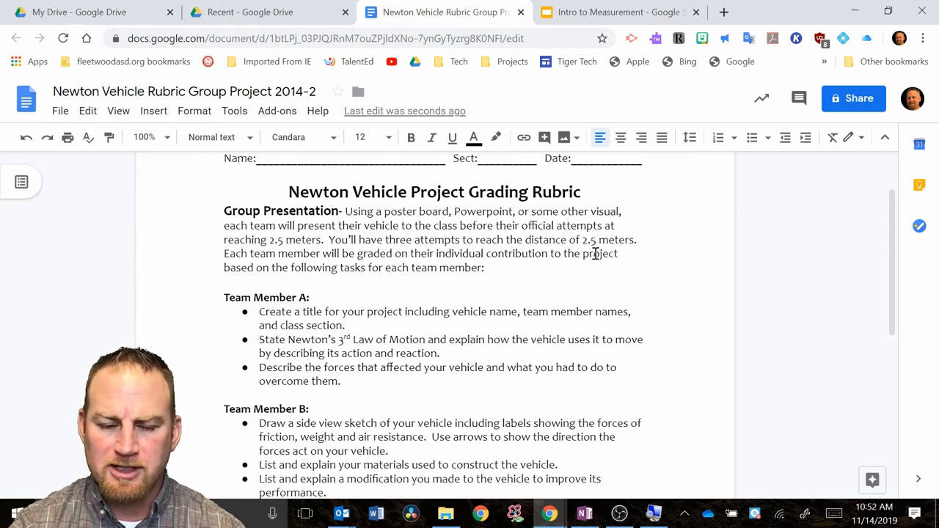
Return to the Drive tab and re-tick 'Convert uploaded files to Google Docs editor format' in Settings
{"action": "left_click", "coordinate": [264, 12]}
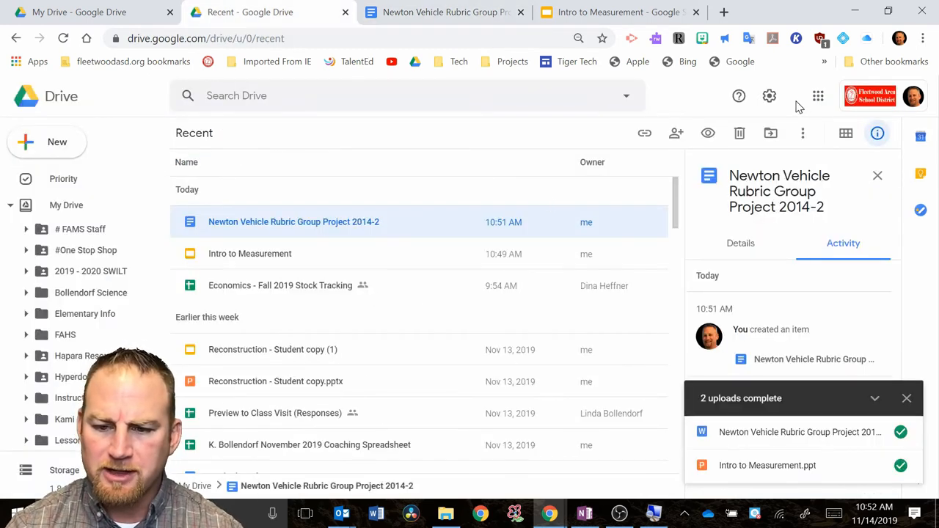
{"action": "left_click", "coordinate": [768, 96]}
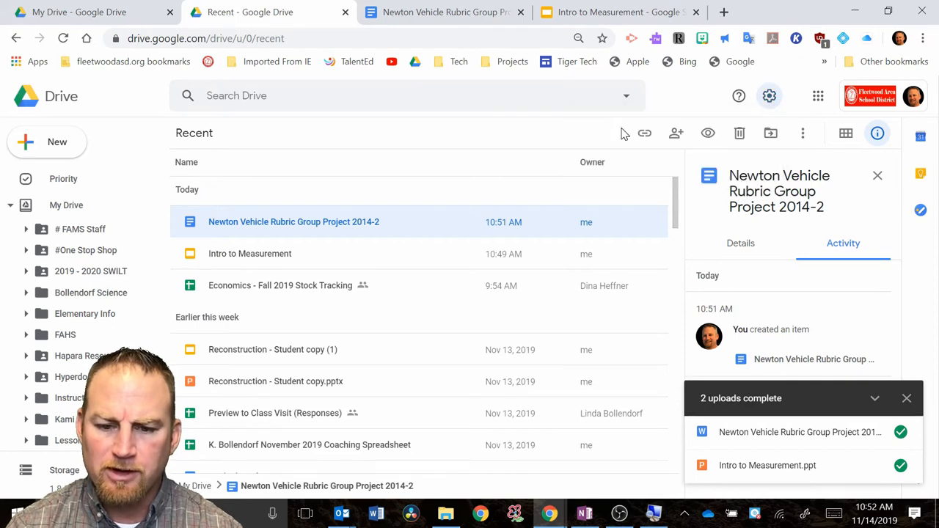
{"action": "left_click", "coordinate": [768, 96]}
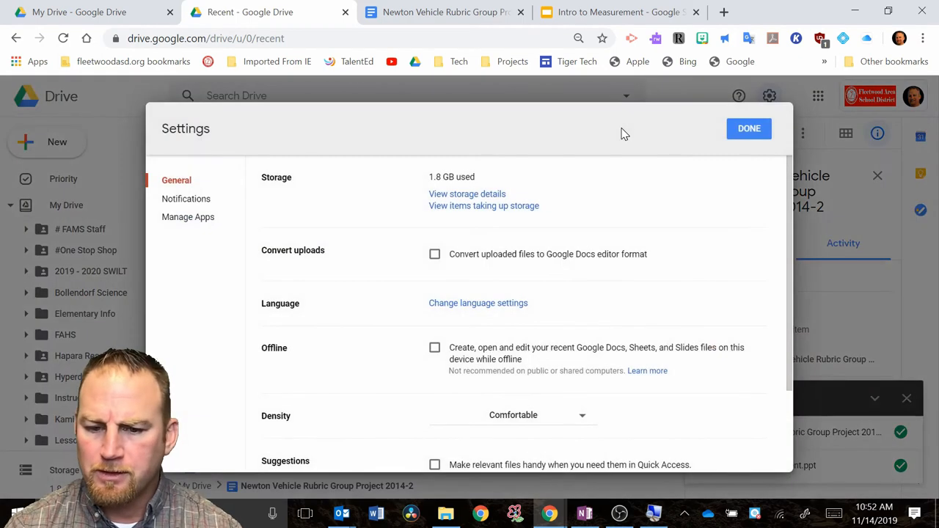
{"action": "left_click", "coordinate": [434, 253]}
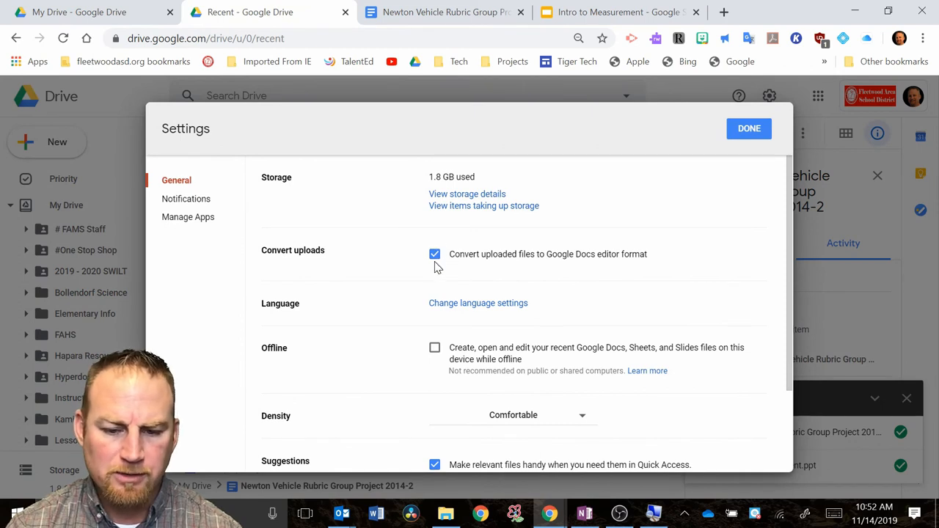
{"action": "mouse_move", "coordinate": [438, 206]}
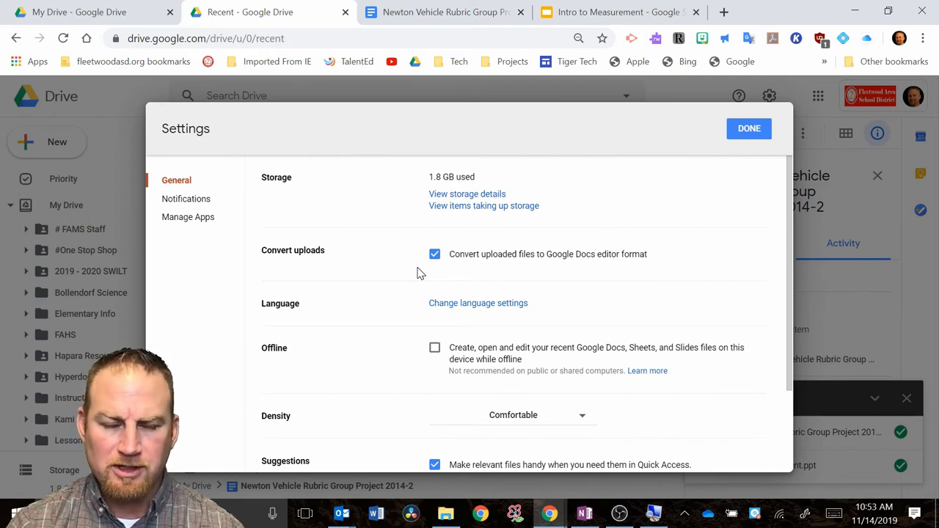
Close settings, preview Reconstruction - Student copy.pptx and list its 'Open with' app choices
{"action": "left_click", "coordinate": [748, 129]}
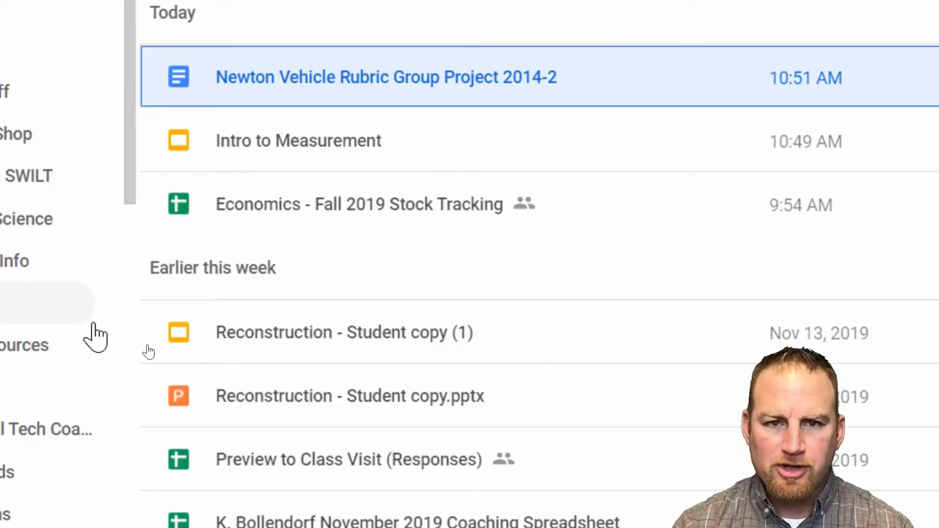
{"action": "mouse_move", "coordinate": [346, 422]}
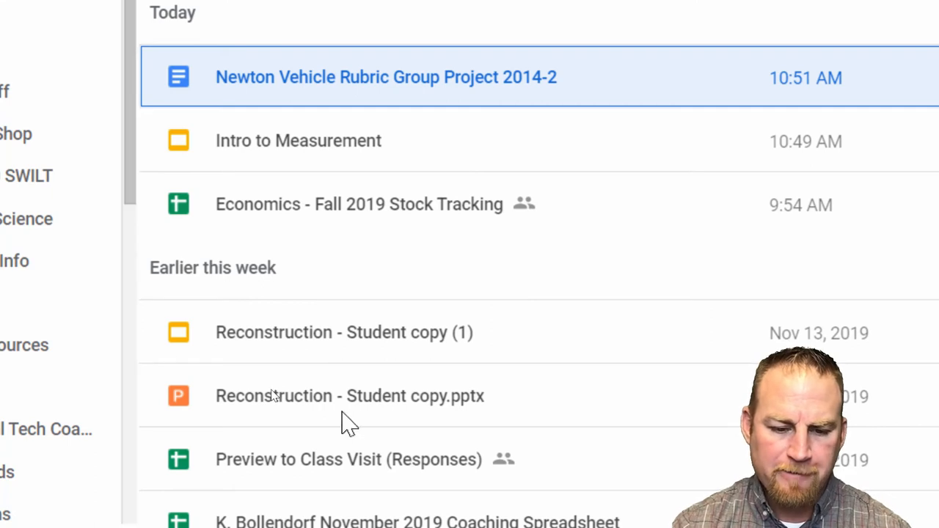
{"action": "mouse_move", "coordinate": [132, 398]}
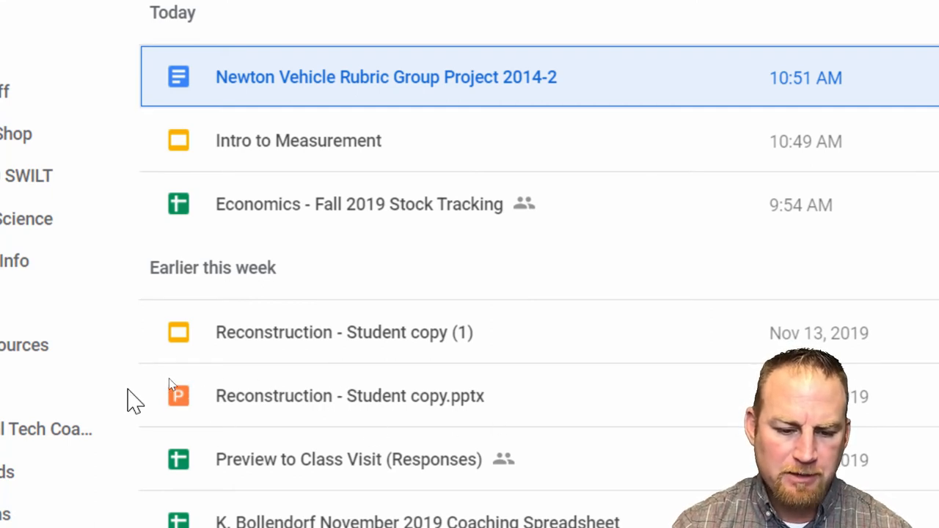
{"action": "mouse_move", "coordinate": [198, 345]}
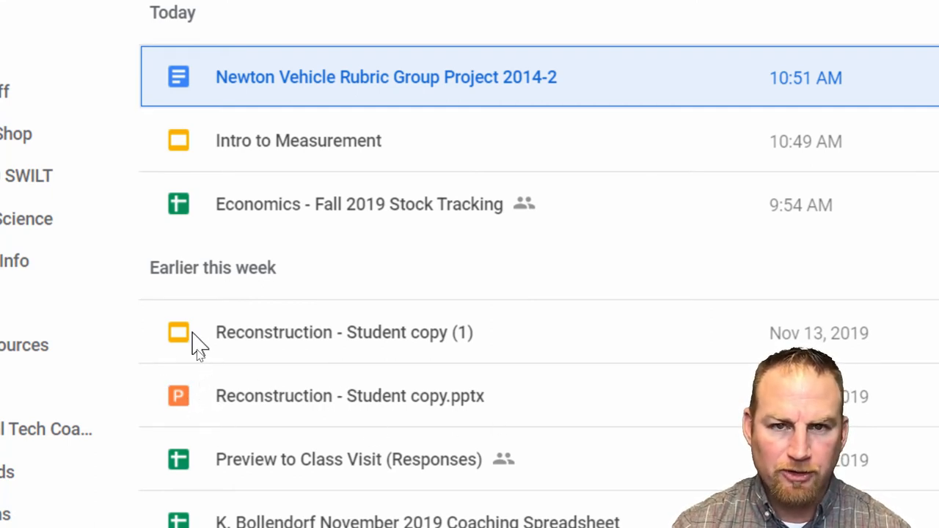
{"action": "mouse_move", "coordinate": [220, 414]}
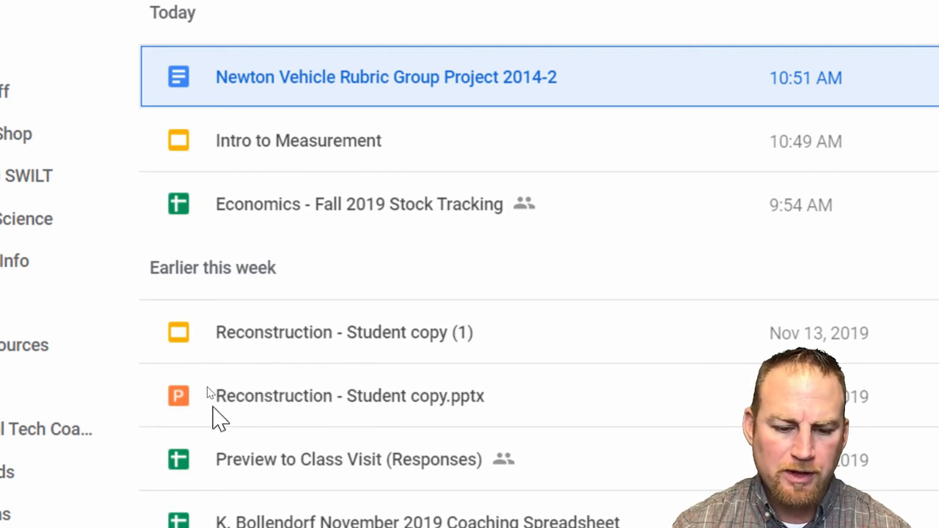
{"action": "mouse_move", "coordinate": [194, 407]}
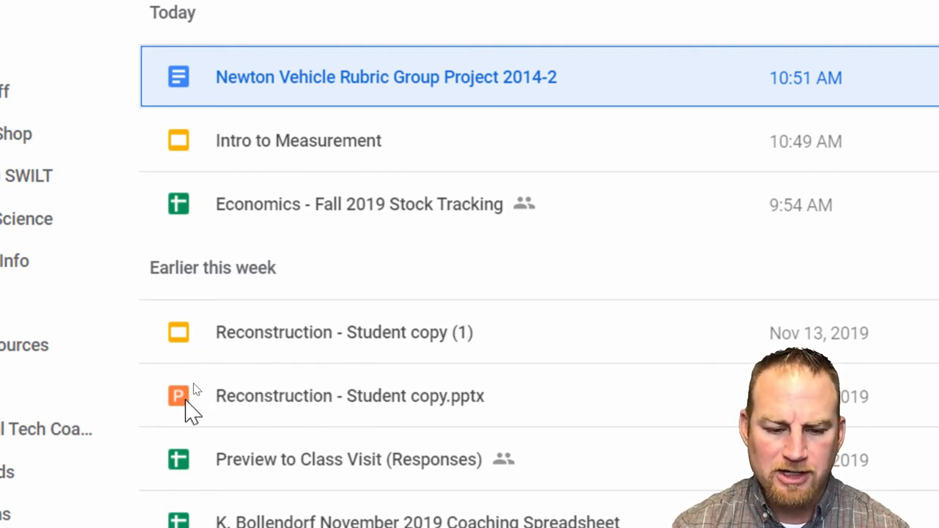
{"action": "mouse_move", "coordinate": [323, 408]}
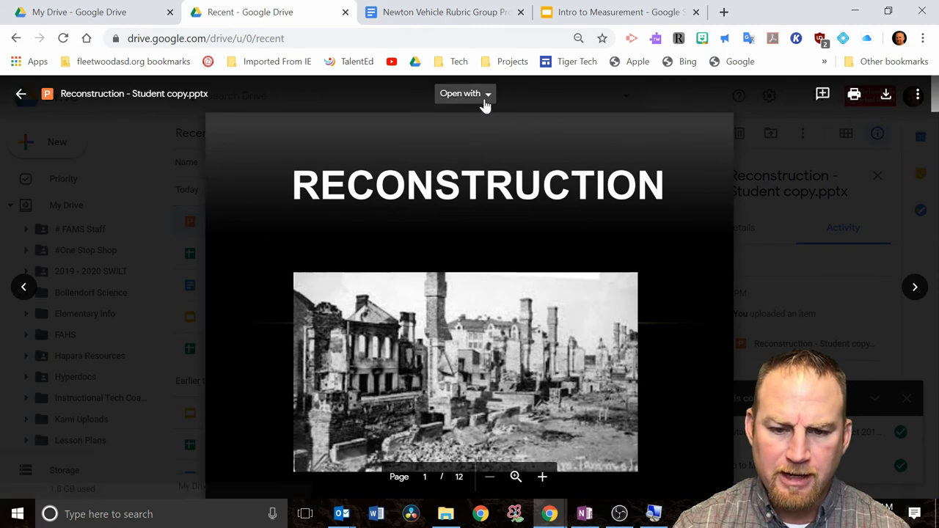
{"action": "left_click", "coordinate": [465, 93]}
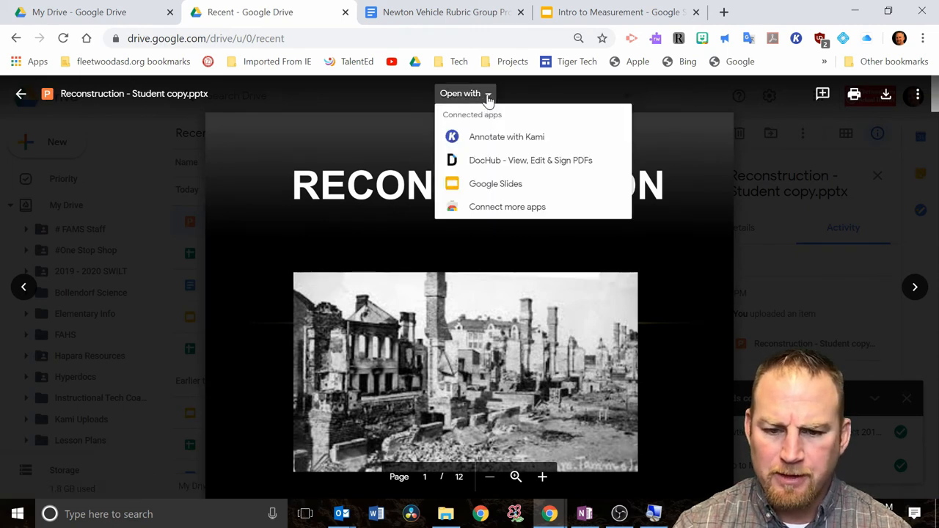
{"action": "mouse_move", "coordinate": [496, 183]}
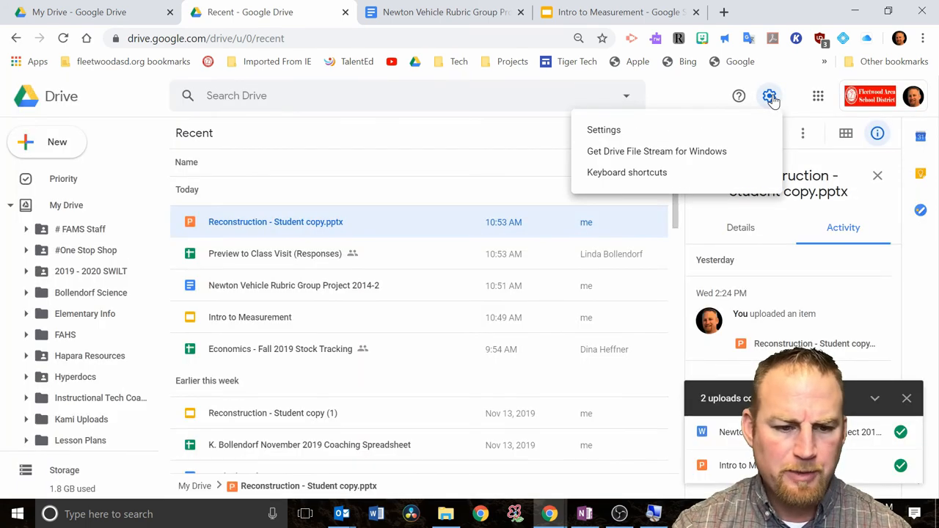
{"action": "mouse_move", "coordinate": [604, 129]}
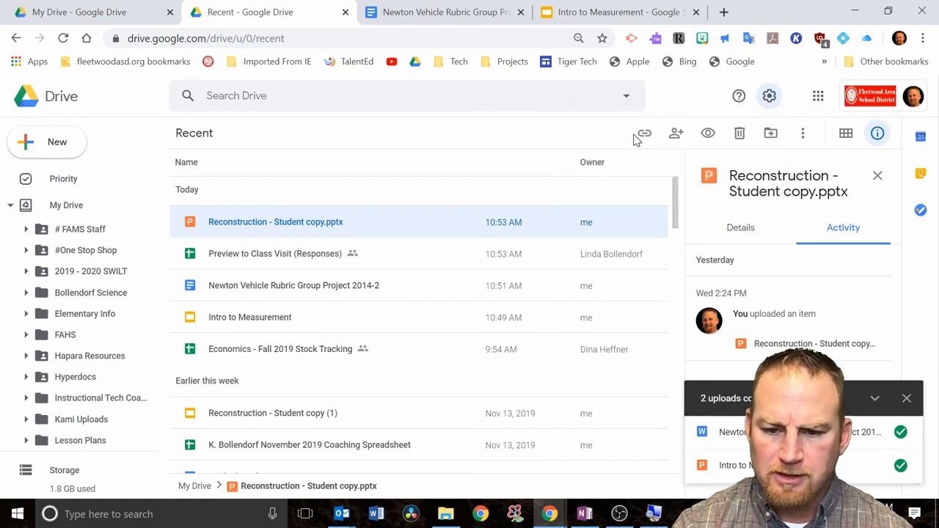
{"action": "left_click", "coordinate": [769, 95]}
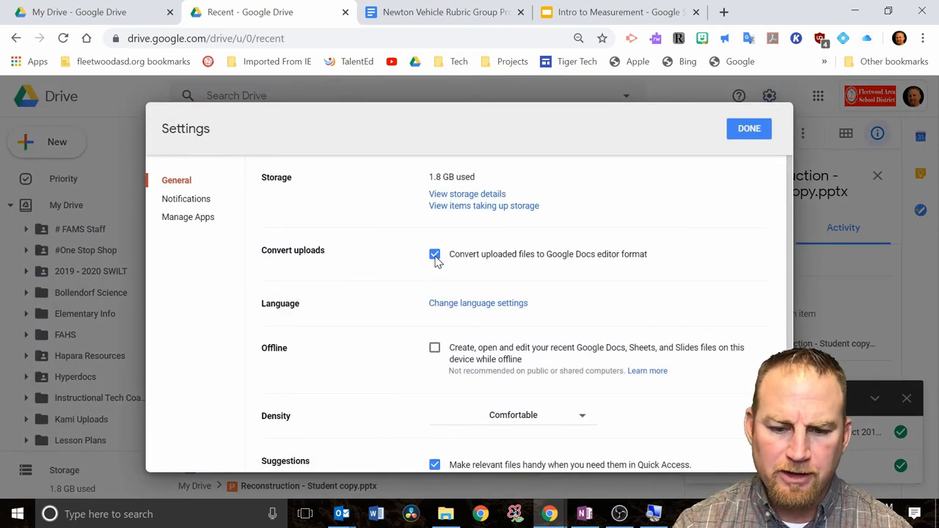
{"action": "mouse_move", "coordinate": [521, 276]}
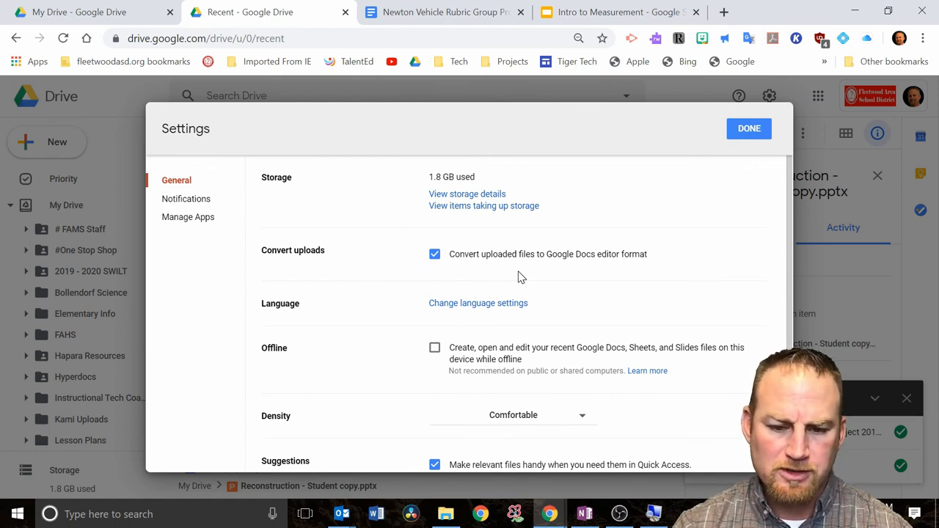
{"action": "left_click", "coordinate": [748, 130]}
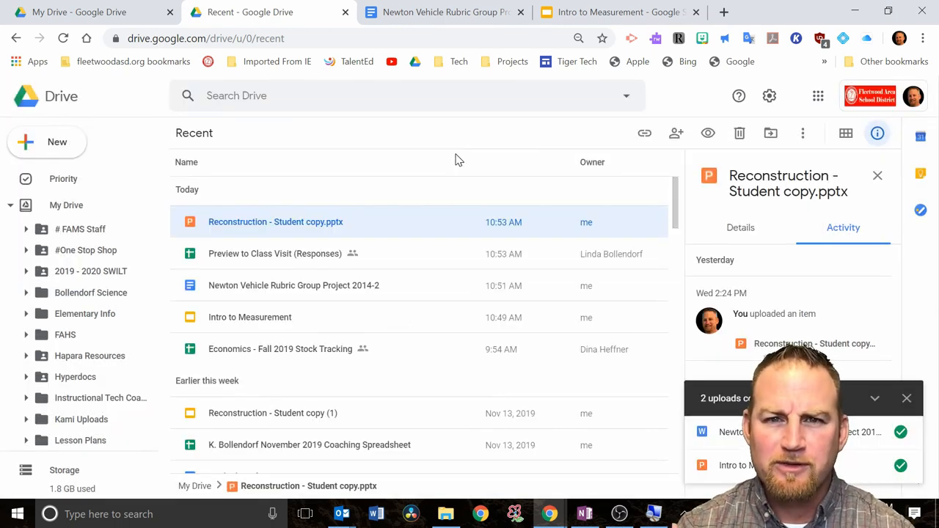